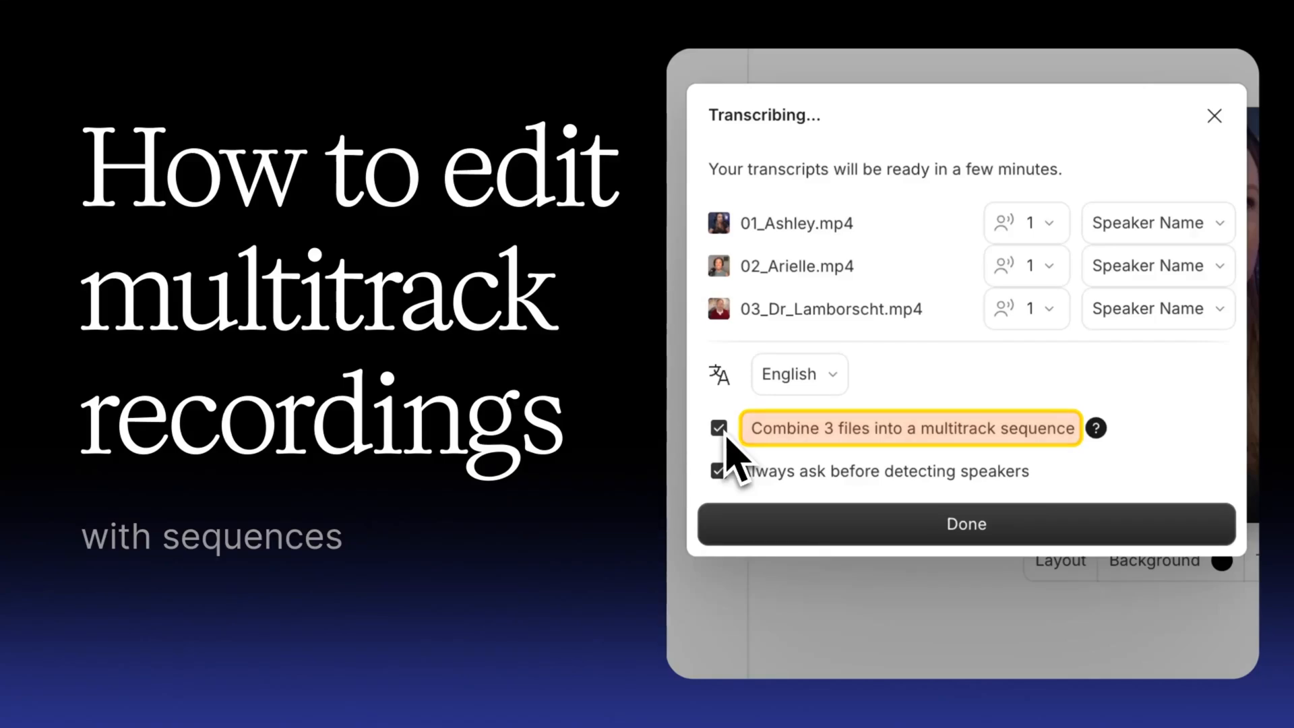
pyautogui.moveTo(887, 560)
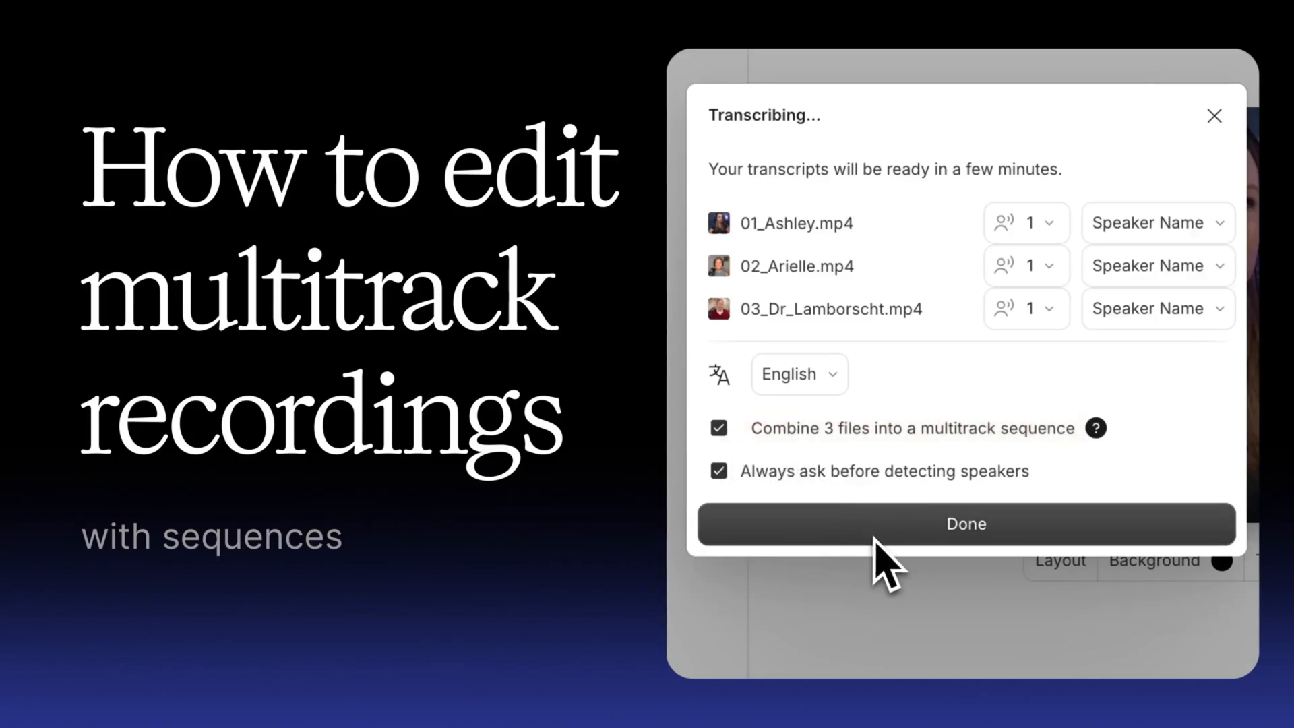
# Confirm combining the three files into a multitrack sequence and choose Edit sequence from the script's menu.
pyautogui.click(965, 523)
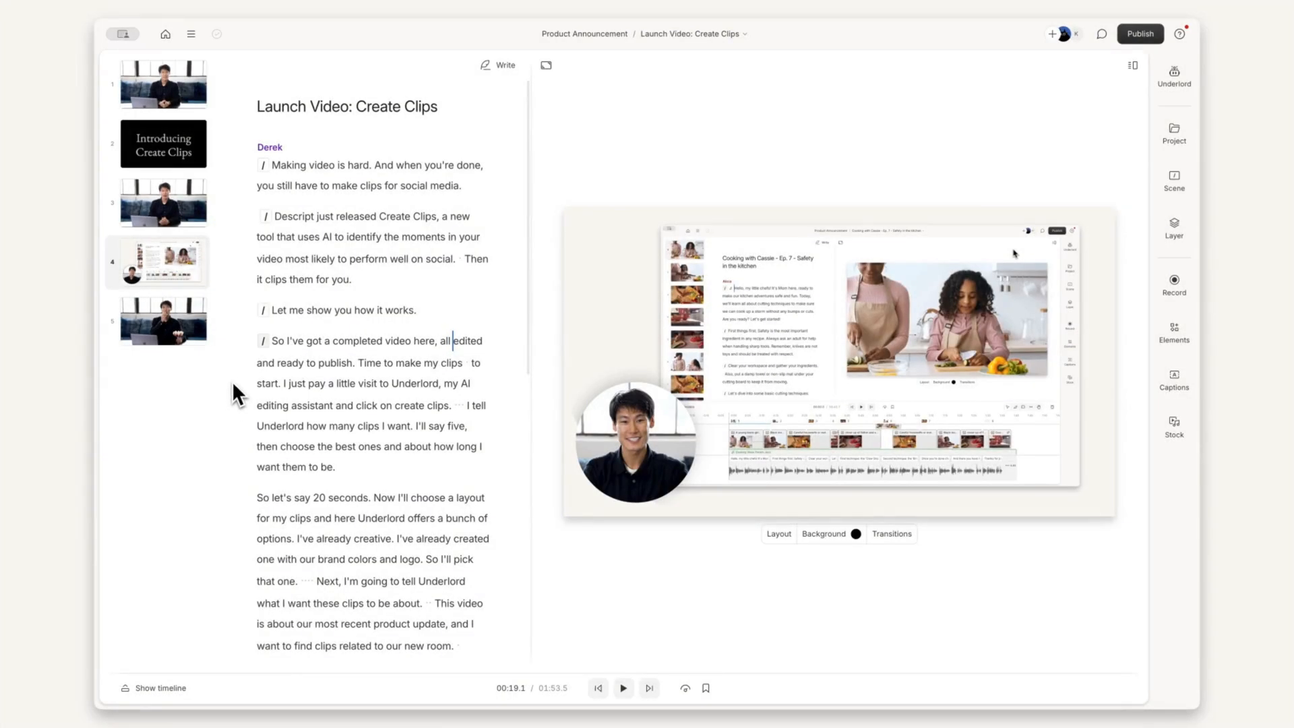
pyautogui.rightClick(372, 405)
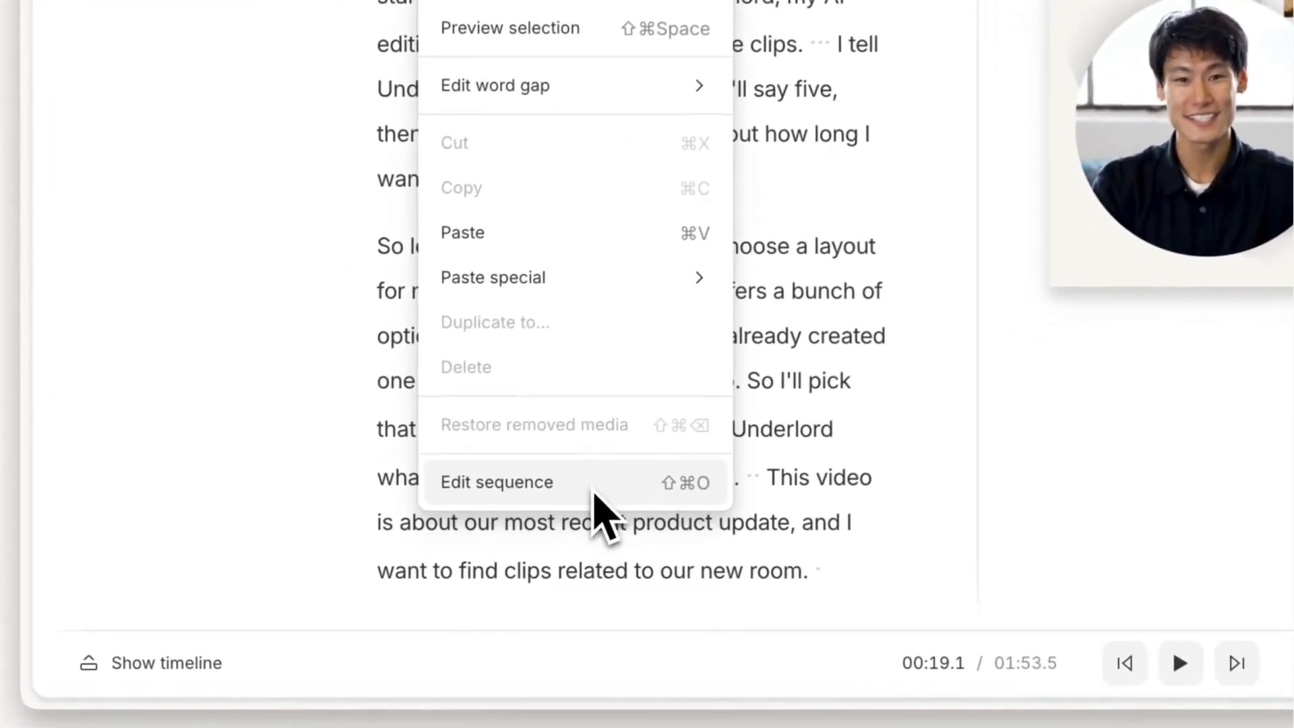
pyautogui.click(496, 483)
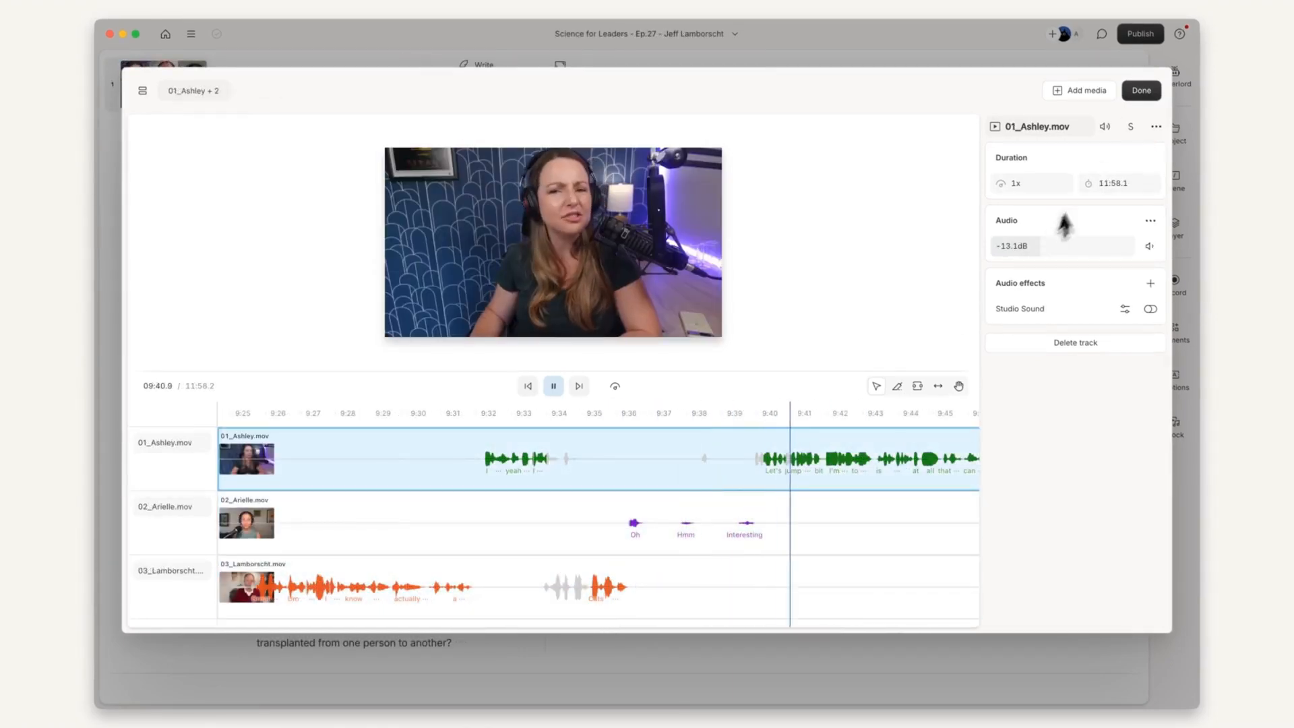
pyautogui.click(1141, 90)
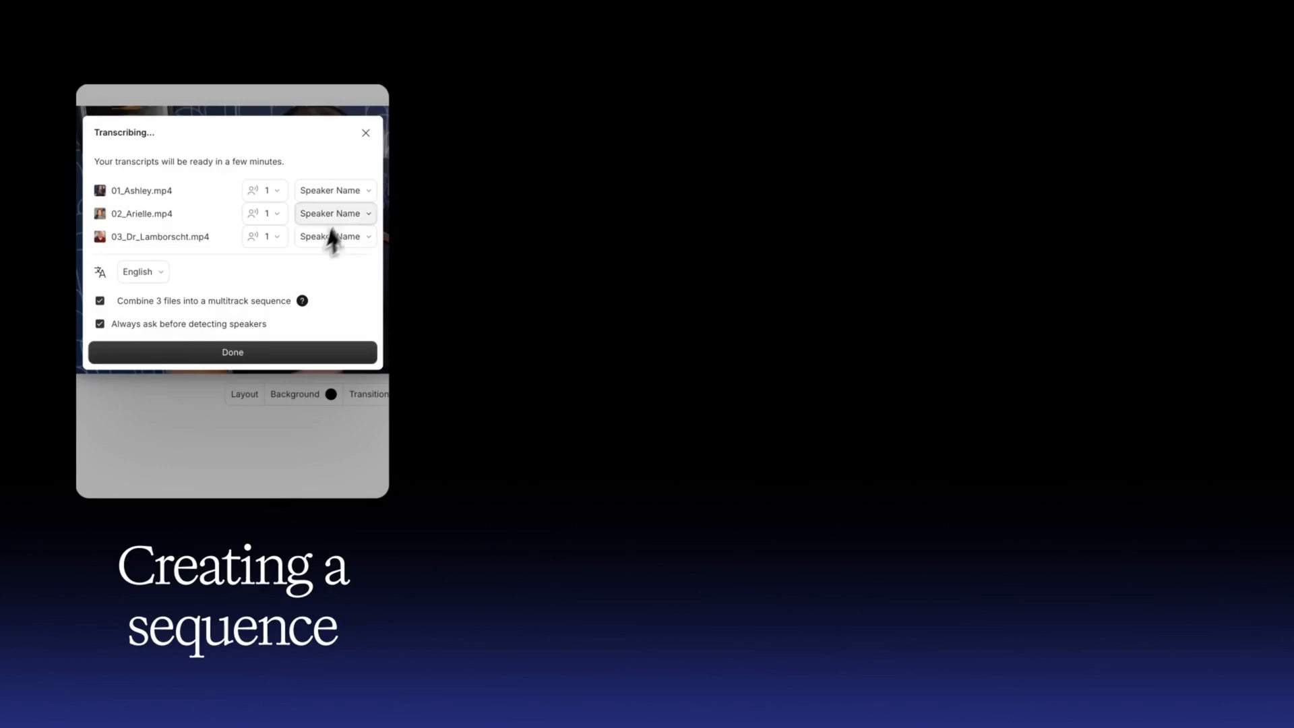
pyautogui.click(347, 190)
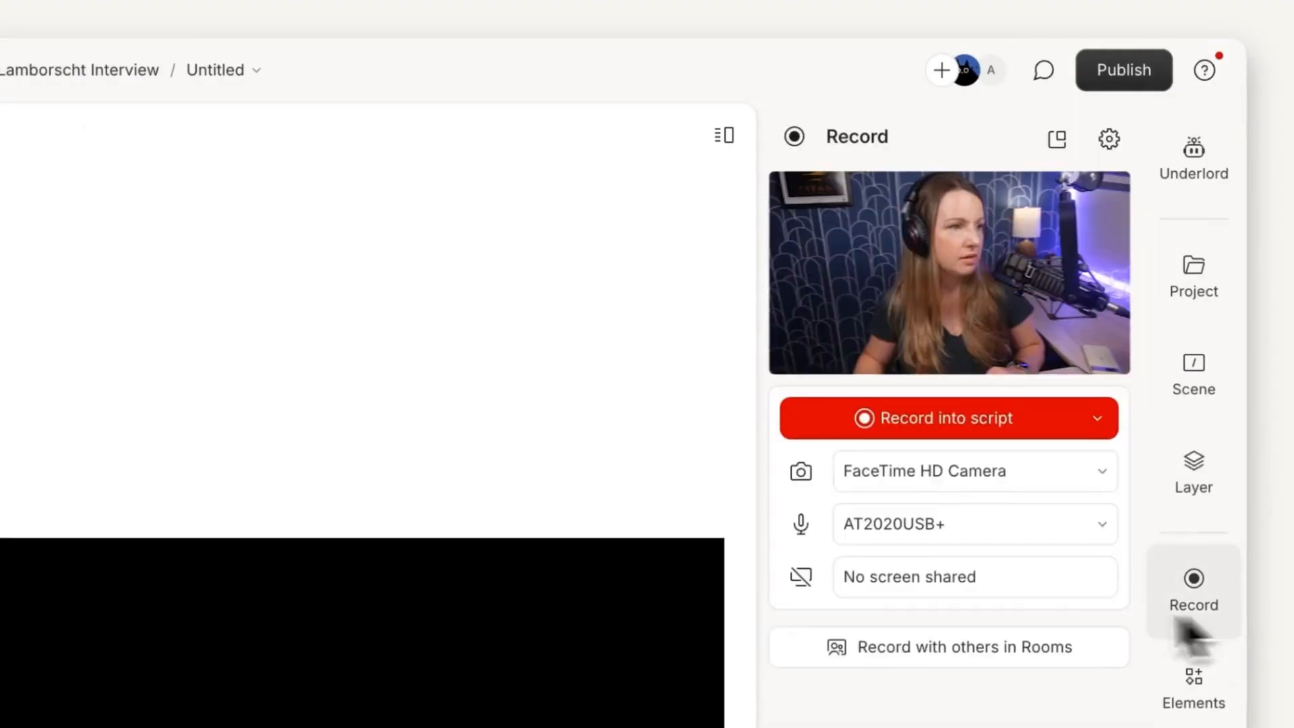
# In the Record panel, turn off screen sharing and start 'Record with others in Rooms'.
pyautogui.click(800, 576)
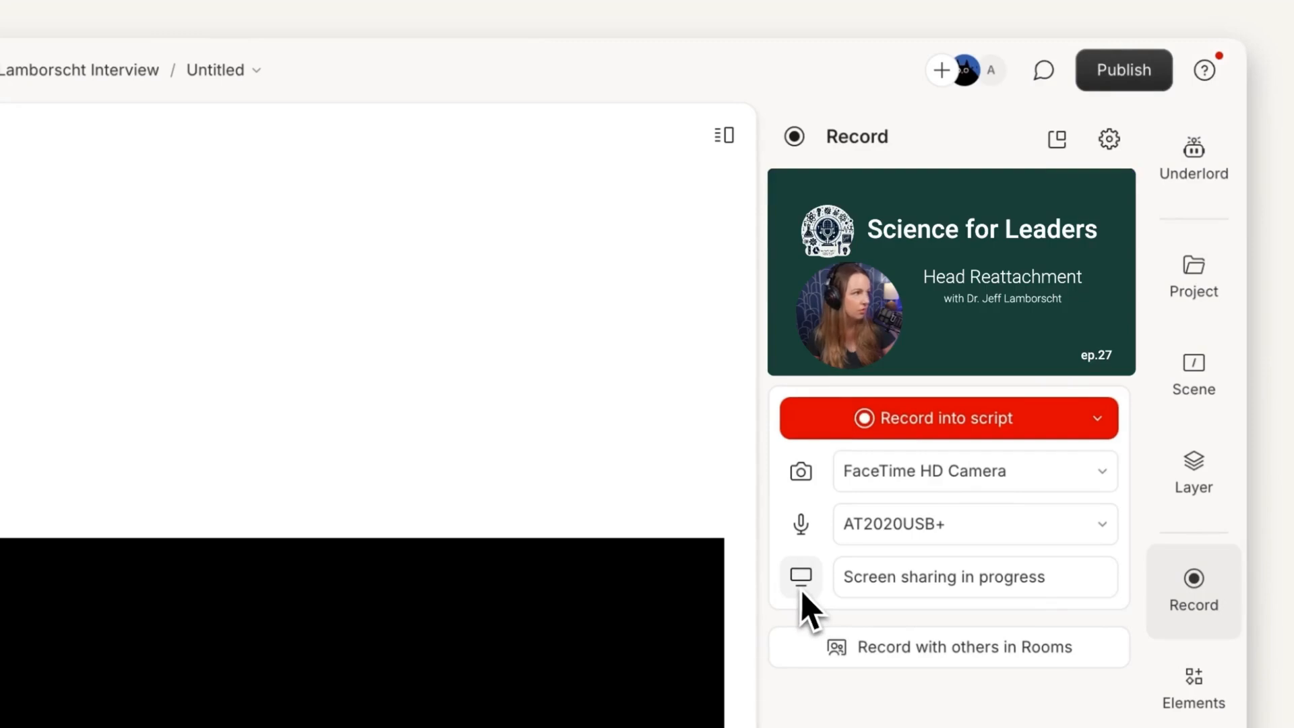
pyautogui.click(800, 575)
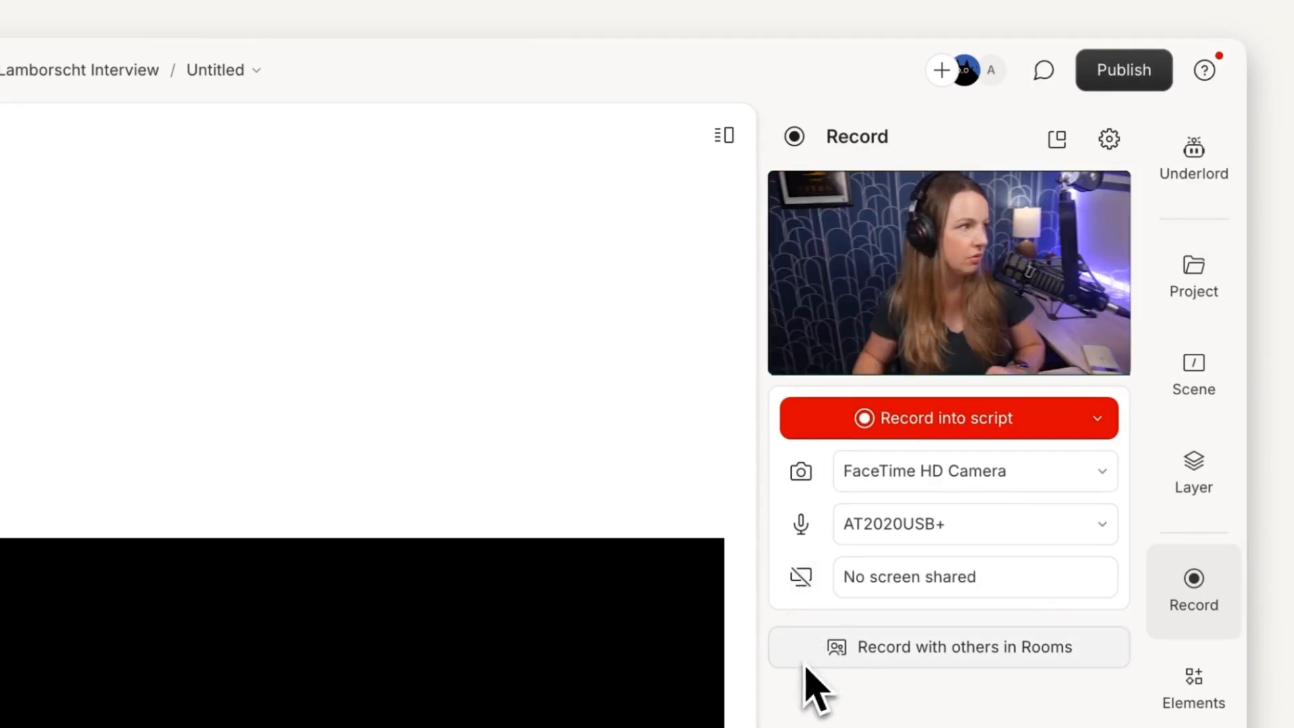
pyautogui.click(947, 646)
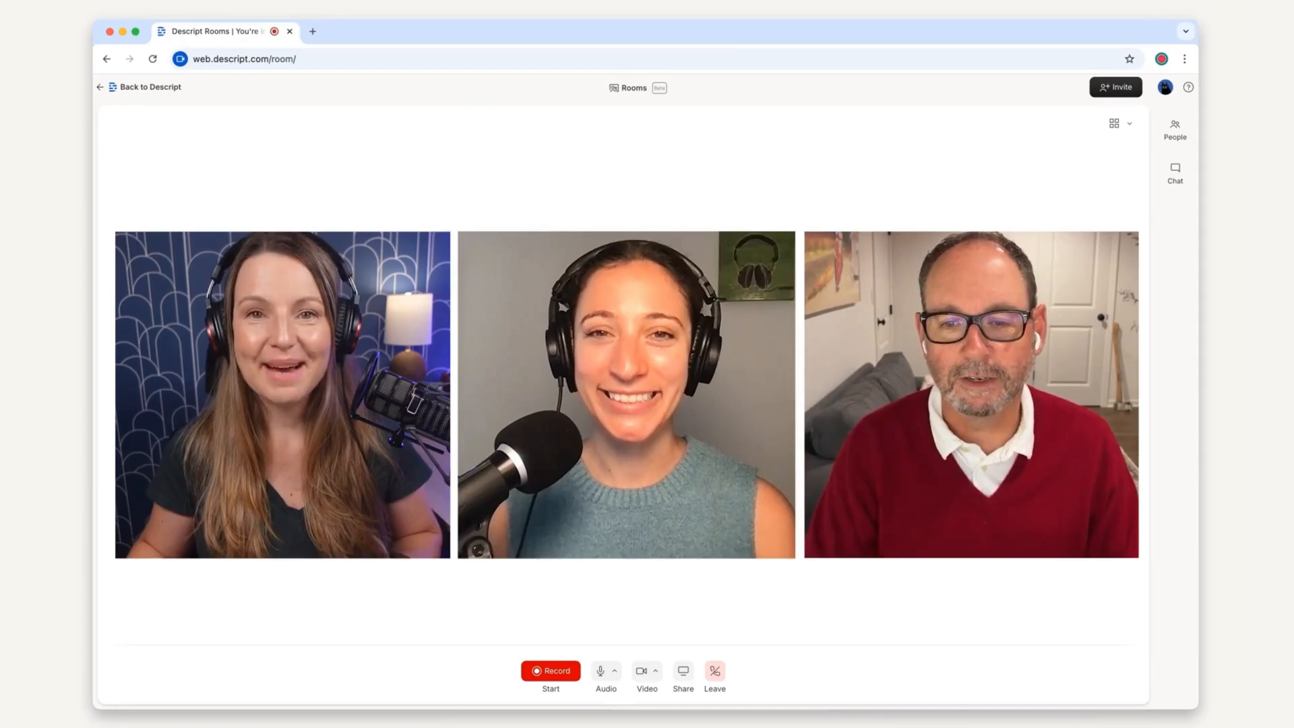
# Start recording the three-person conversation from the room toolbar.
pyautogui.click(550, 670)
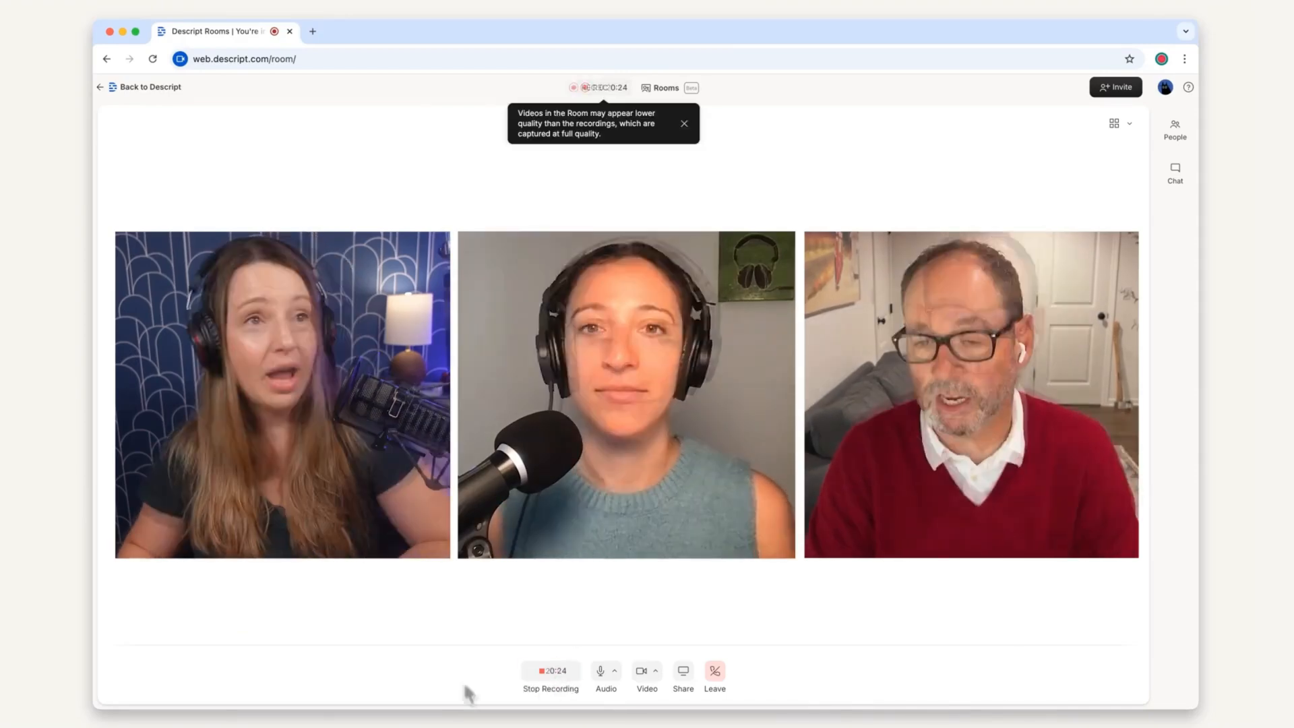
pyautogui.click(550, 670)
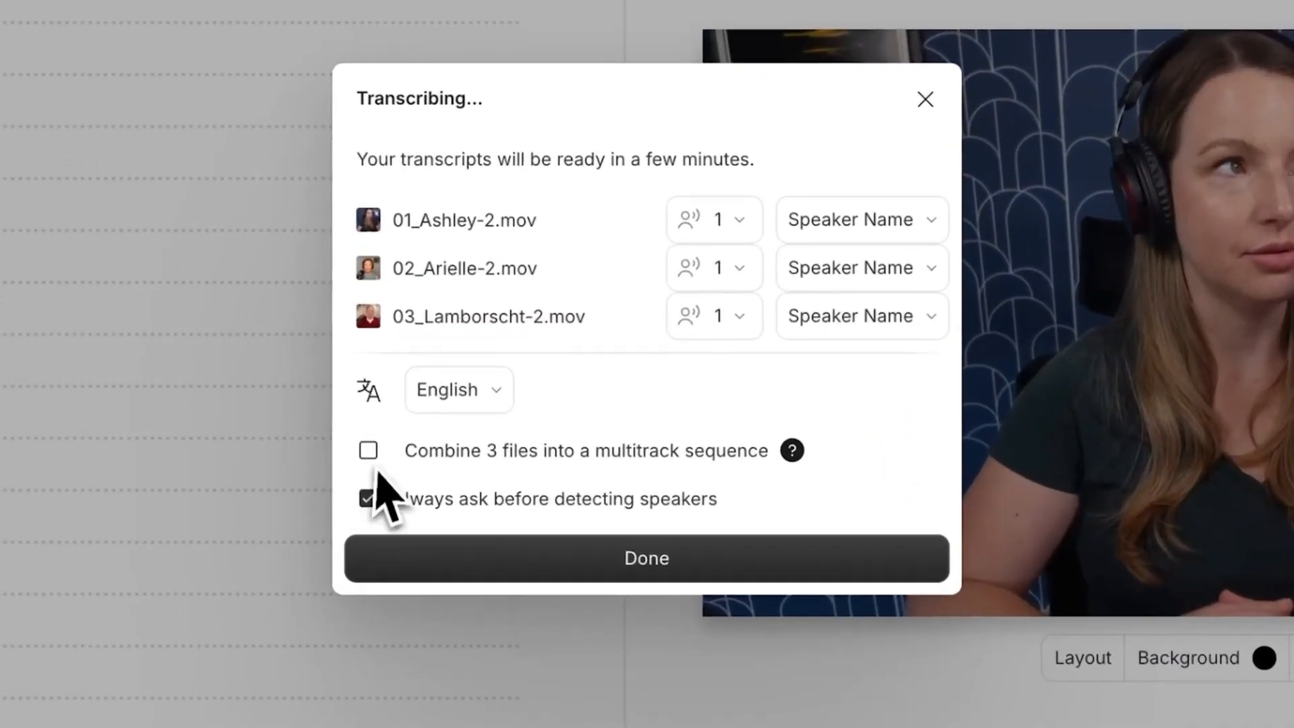
# Enable 'Combine 3 files into a multitrack sequence' in the Transcribing dialog and confirm with Done.
pyautogui.click(368, 450)
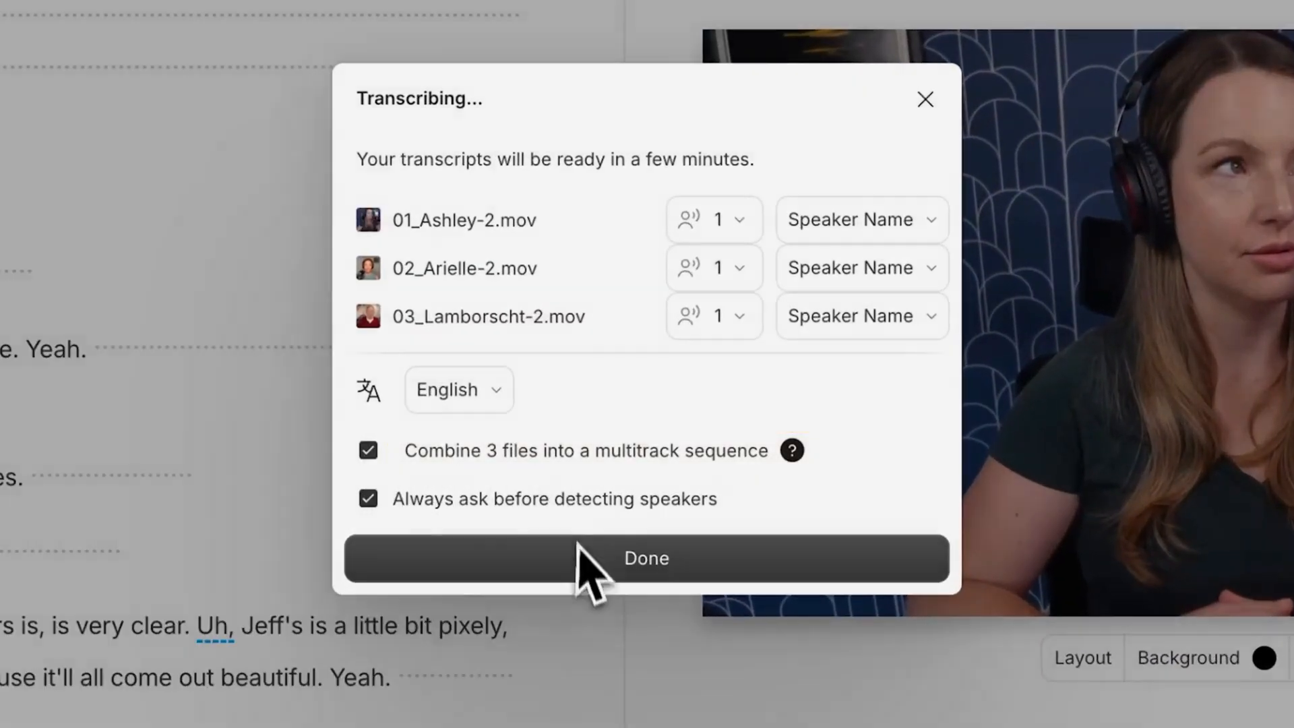
pyautogui.click(645, 558)
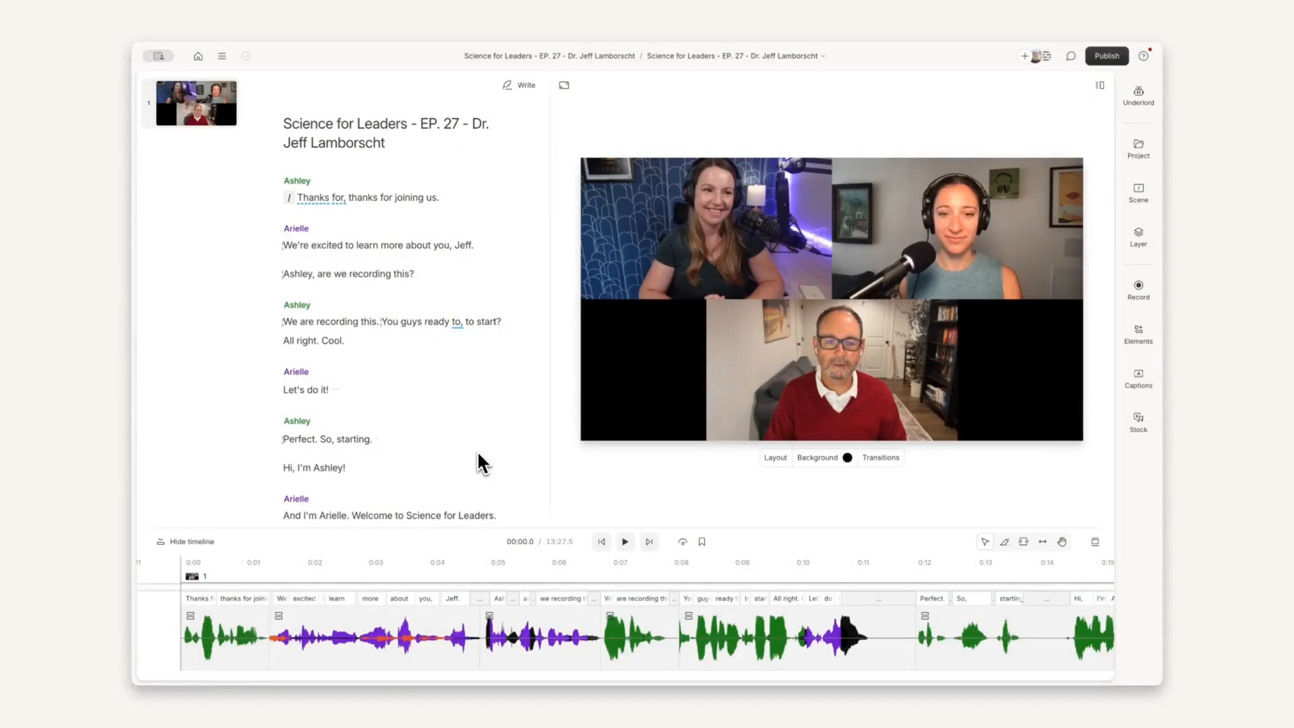
# Delete the opening chatter from 'Thanks for joining us' through 'Perfect. So, starting.'.
pyautogui.click(296, 321)
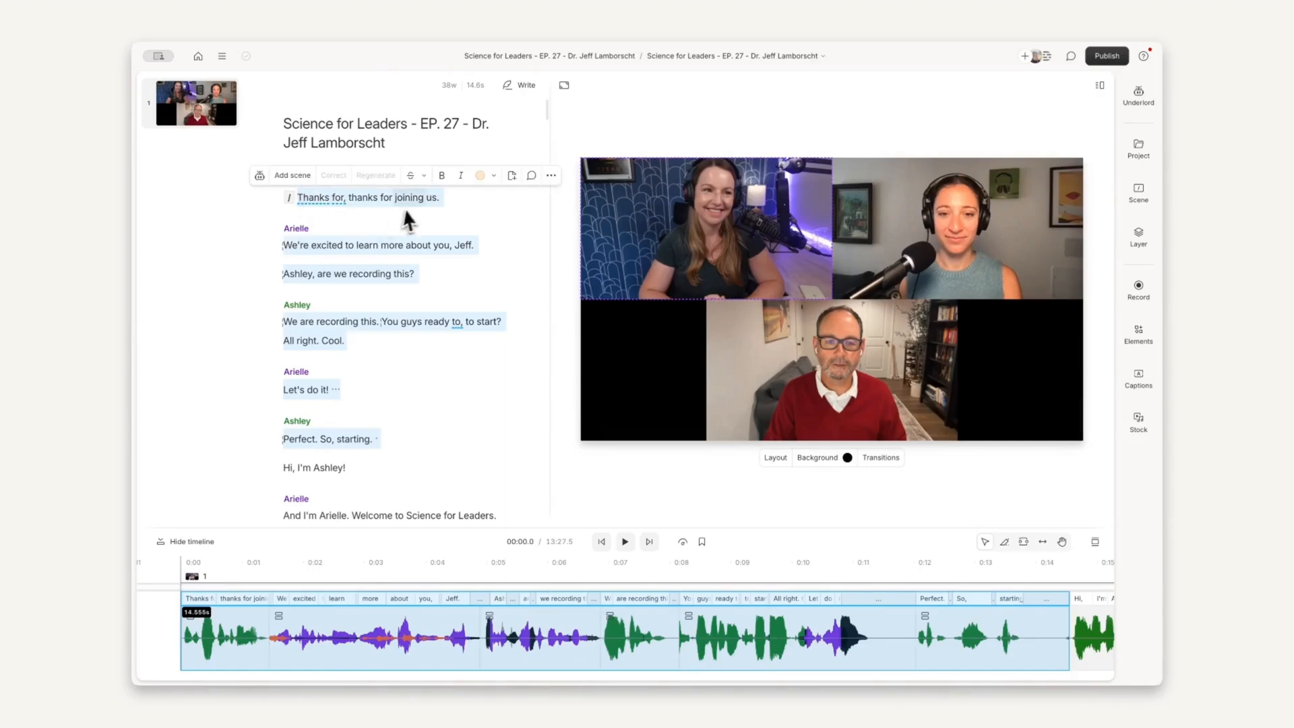
pyautogui.click(417, 175)
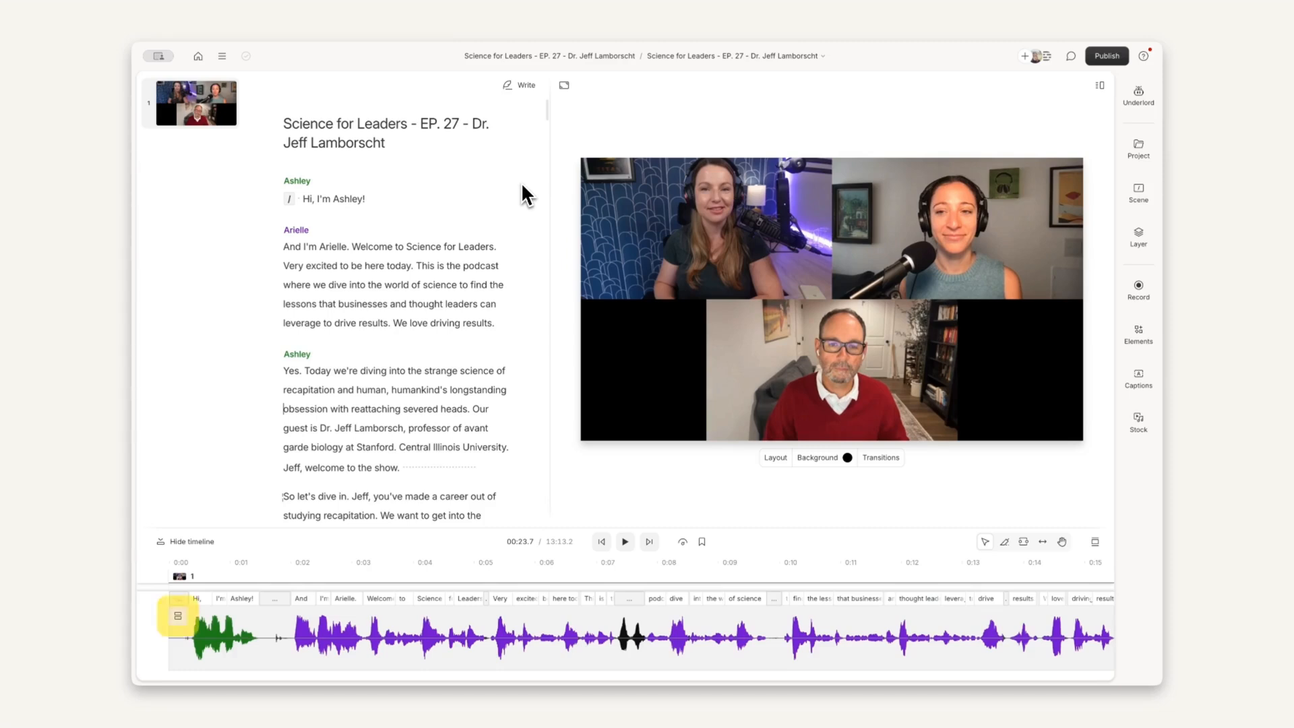
pyautogui.moveTo(498, 201)
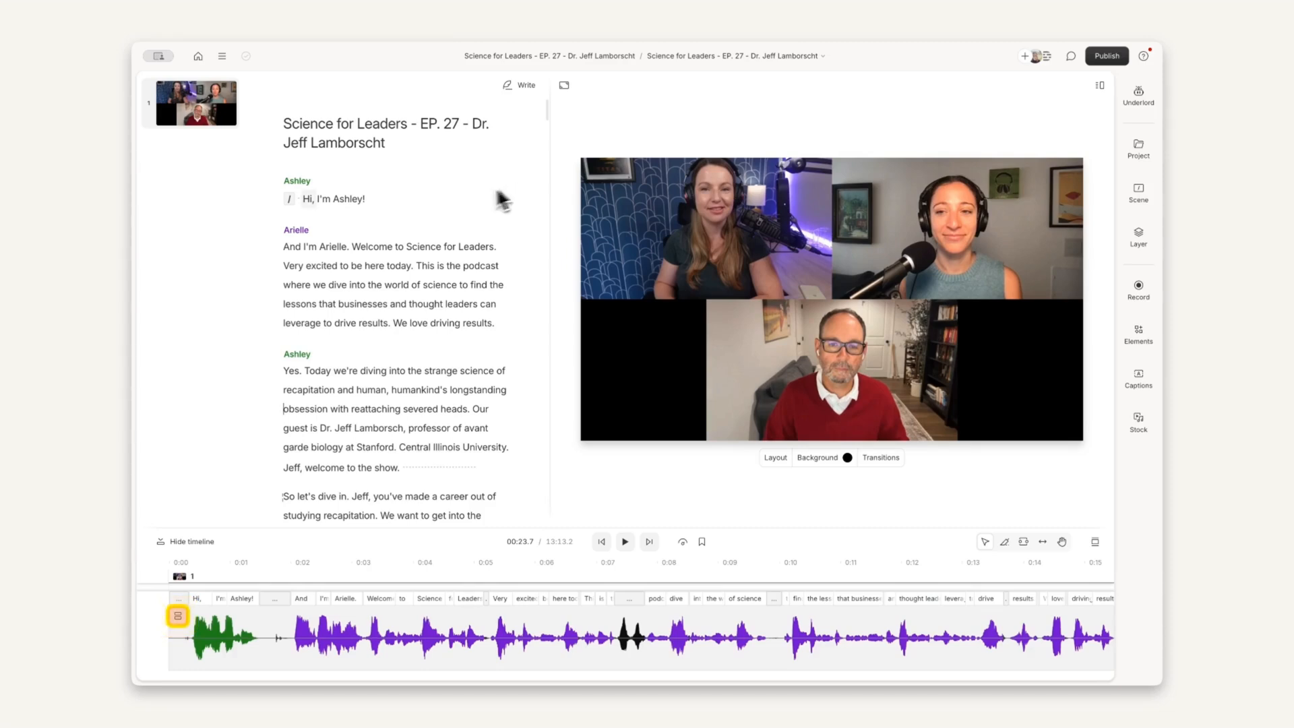
# Enter the sequence editor via the sequence icon on the timeline clip.
pyautogui.click(177, 615)
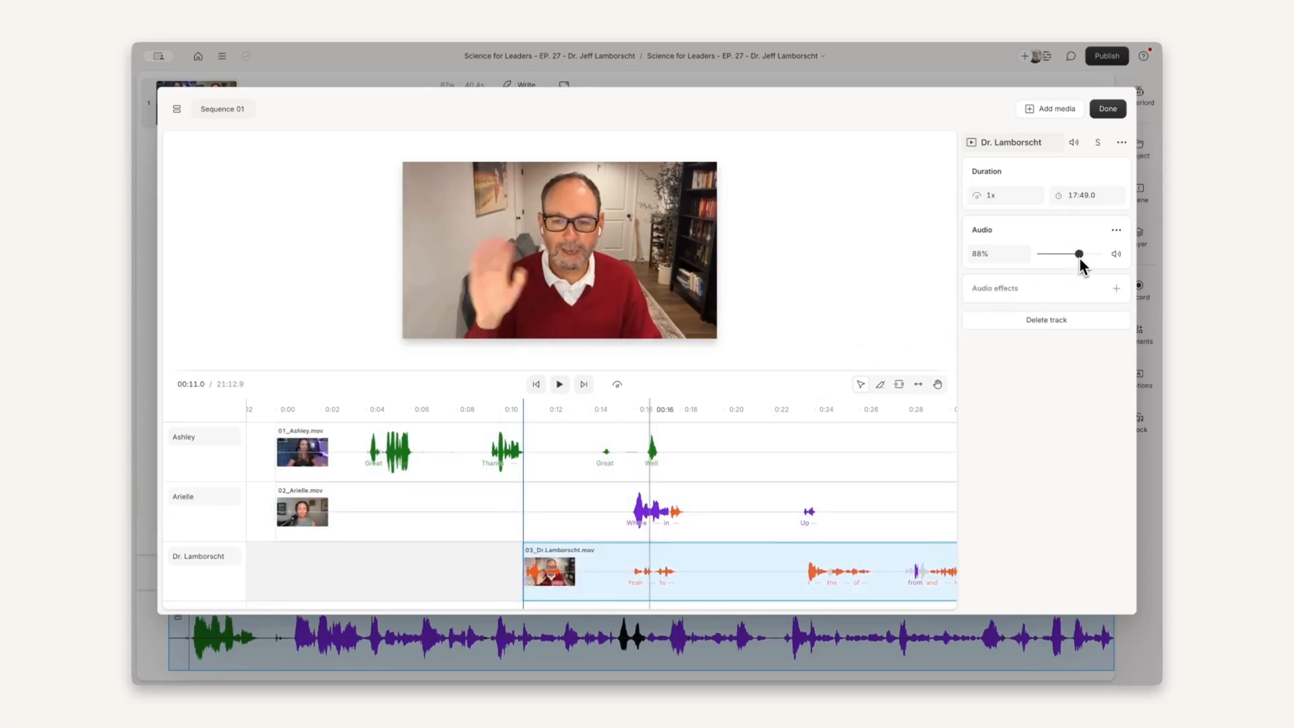
# Drag Dr. Lamborscht's Audio volume slider down to 88%.
pyautogui.click(1117, 288)
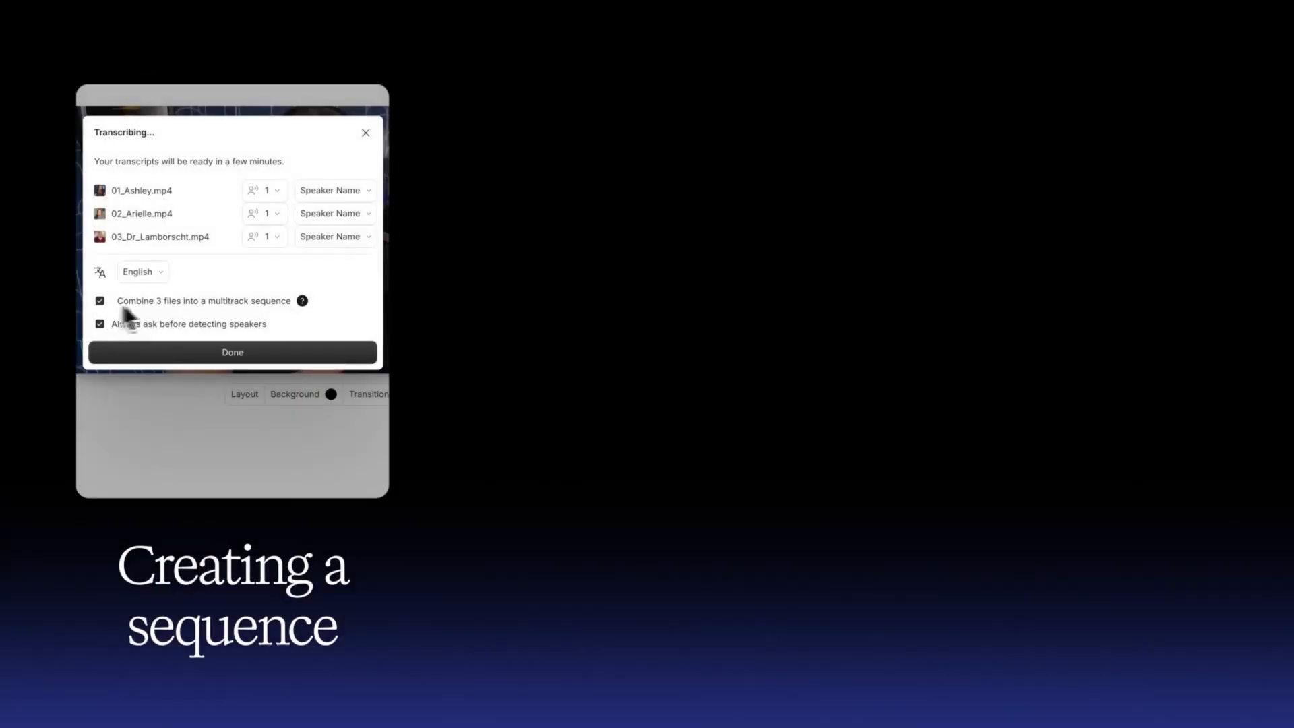
# Start 'Record into script' from the Record panel and let the countdown begin the take.
pyautogui.click(335, 190)
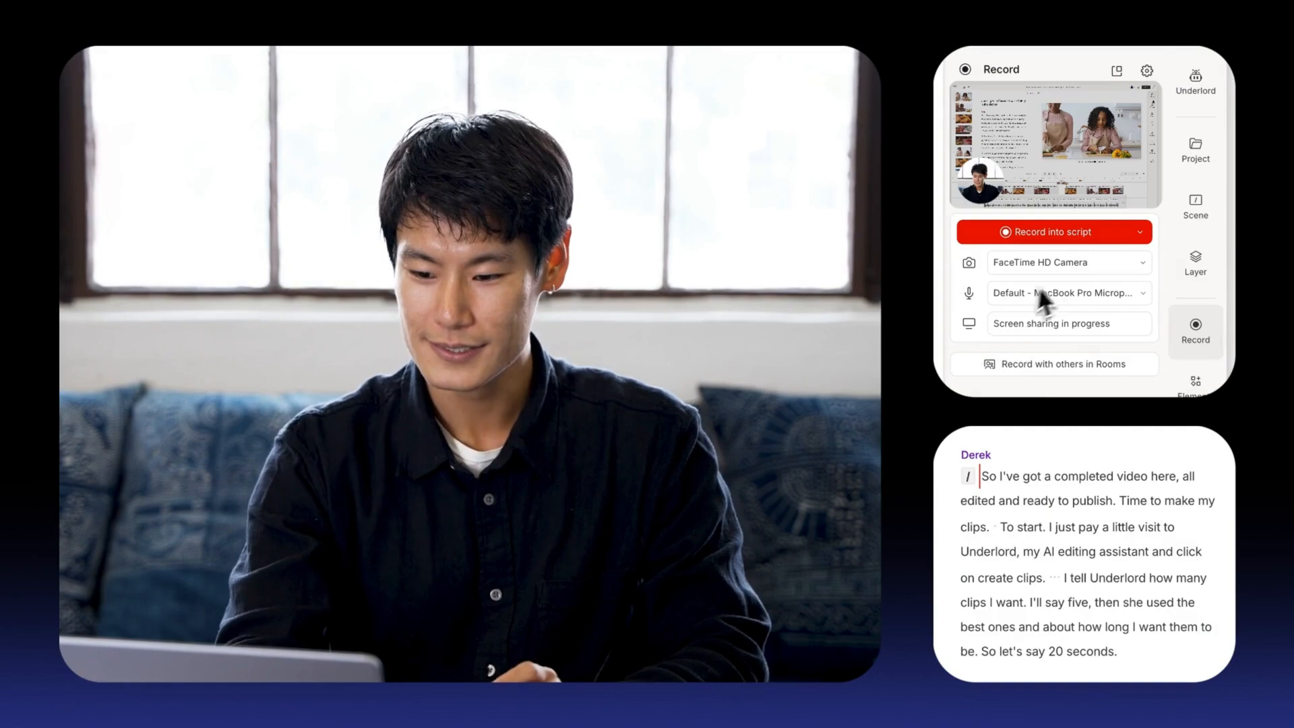
pyautogui.click(1054, 231)
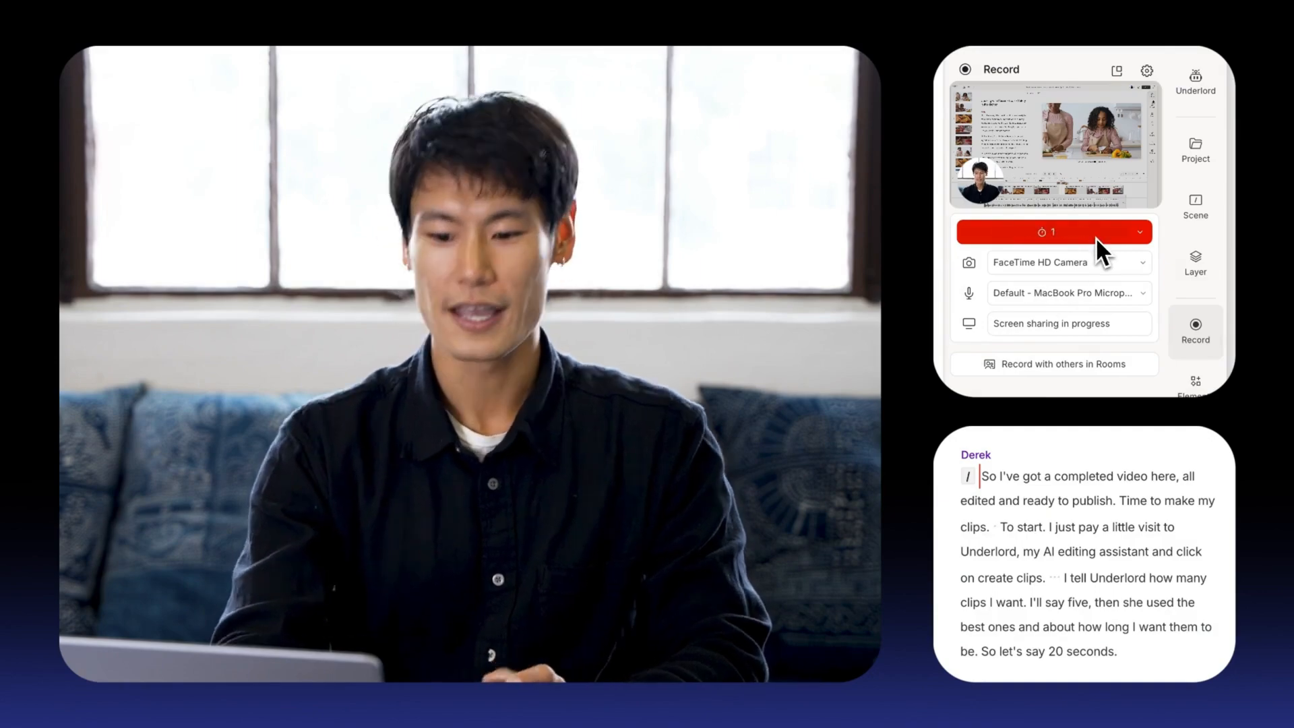
pyautogui.click(1052, 232)
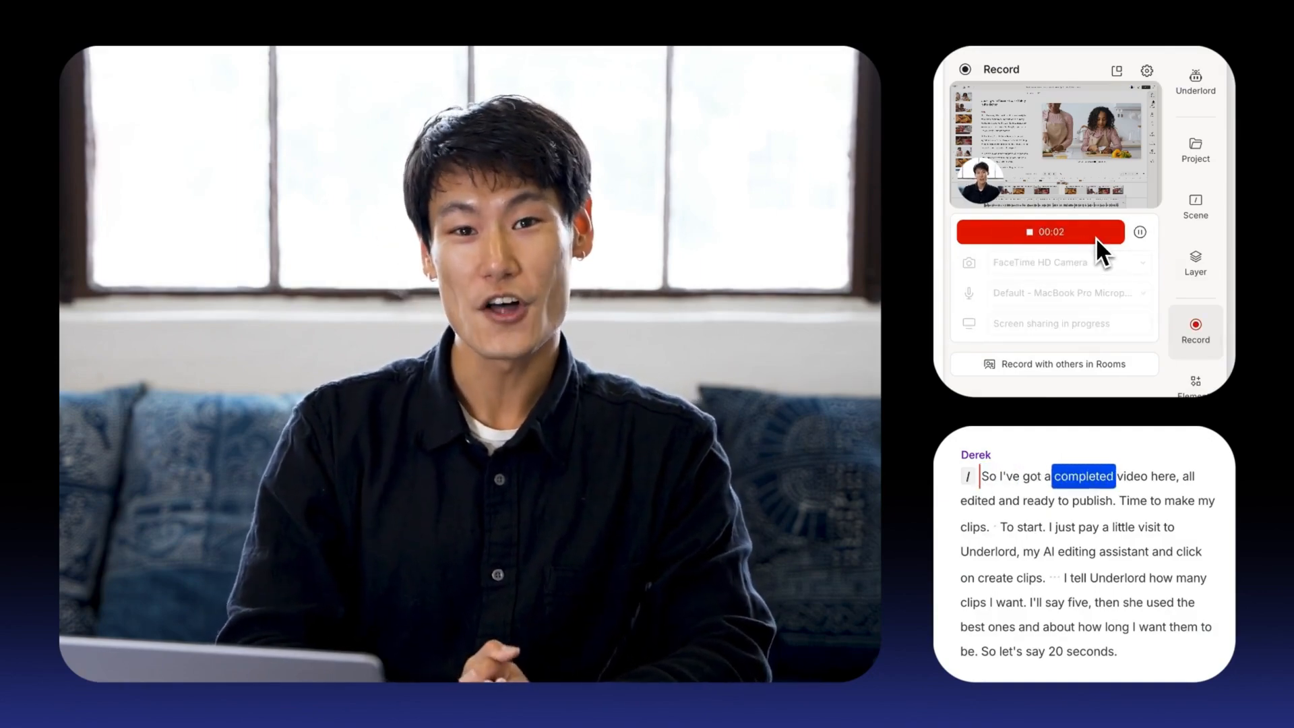